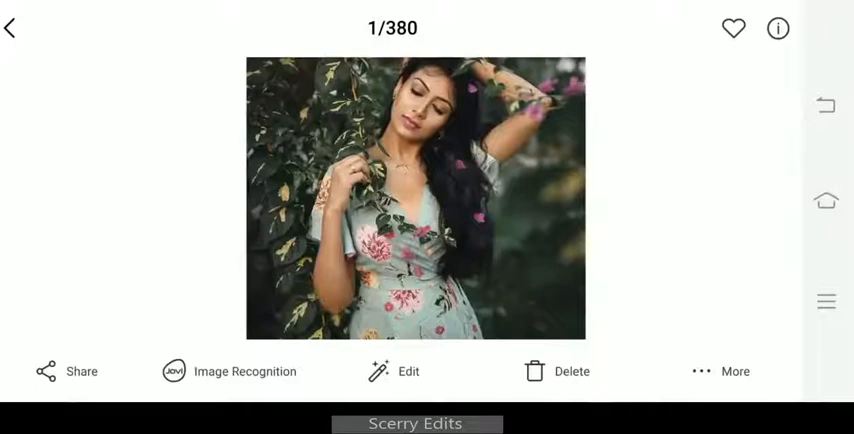
Bring up the Gallery share sheet for the floral-dress portrait to send it to Lightroom.
left_click(65, 371)
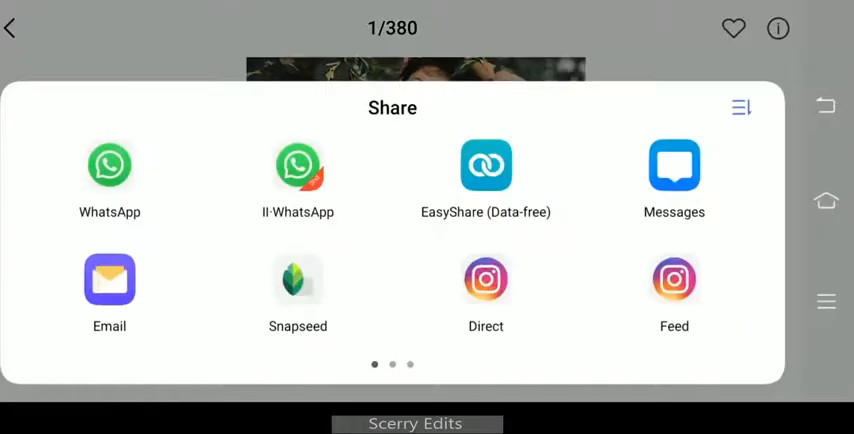
scroll("left", 3)
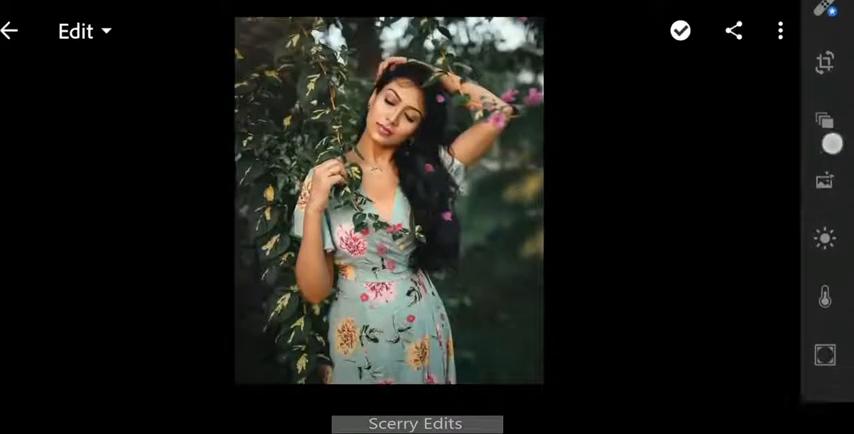
Set Contrast 20, Exposure 0.15EV, Shadows 52, Whites -17 and Blacks -2 in the Light panel.
left_click(824, 238)
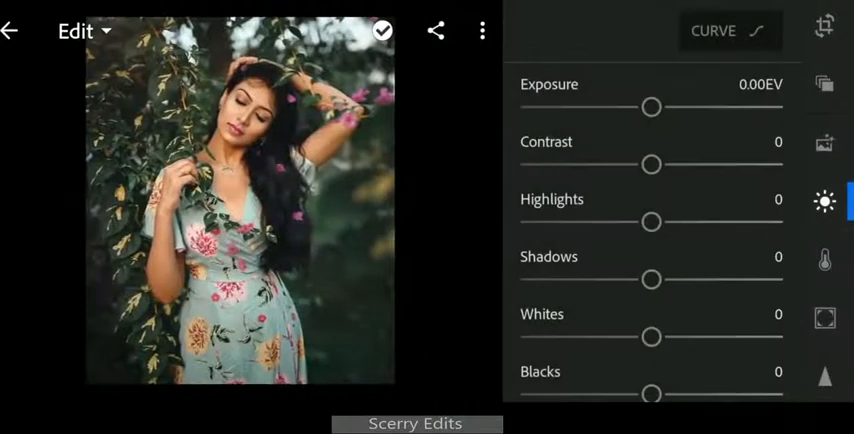
left_click_drag(652, 164, 677, 164)
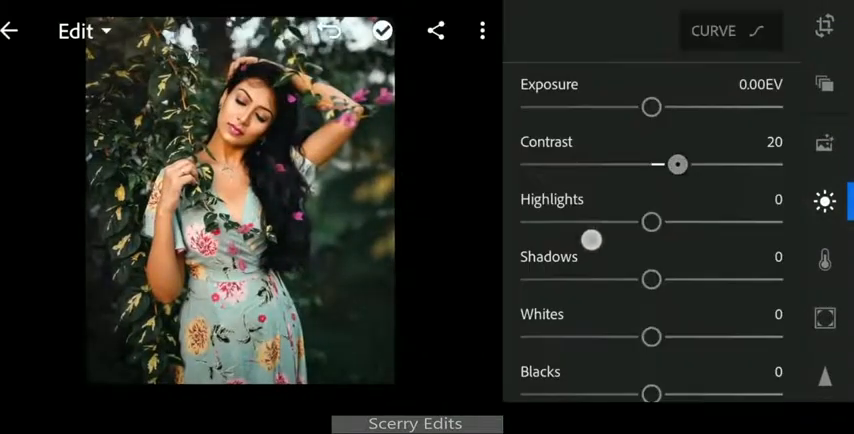
left_click_drag(652, 107, 657, 107)
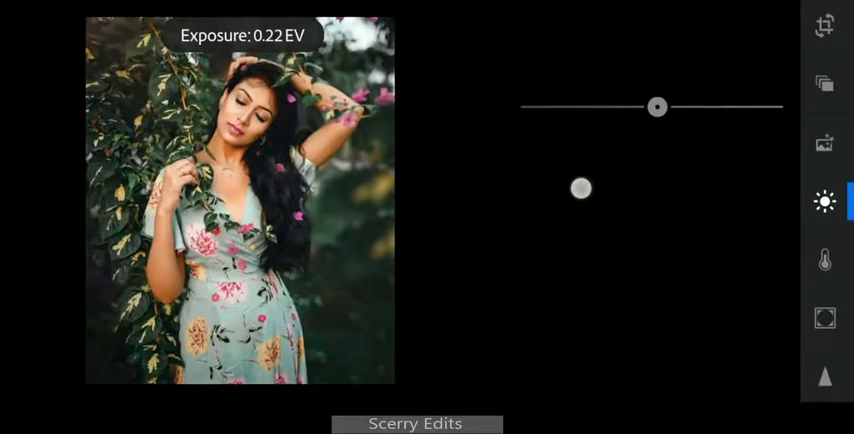
left_click_drag(581, 188, 557, 214)
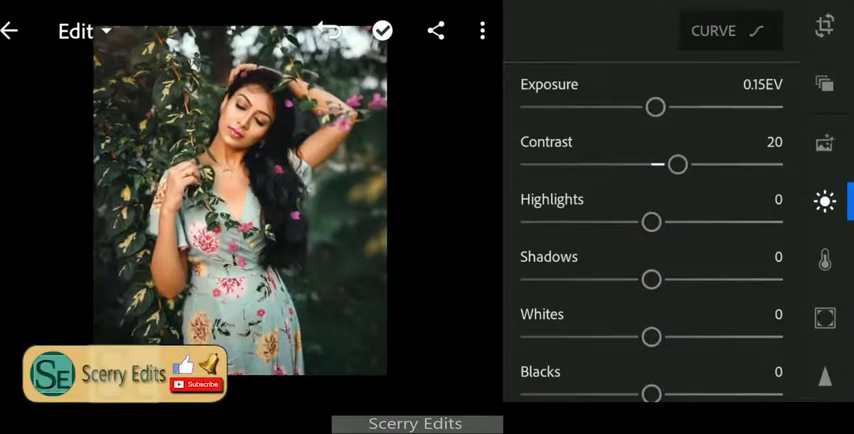
left_click_drag(652, 280, 668, 235)
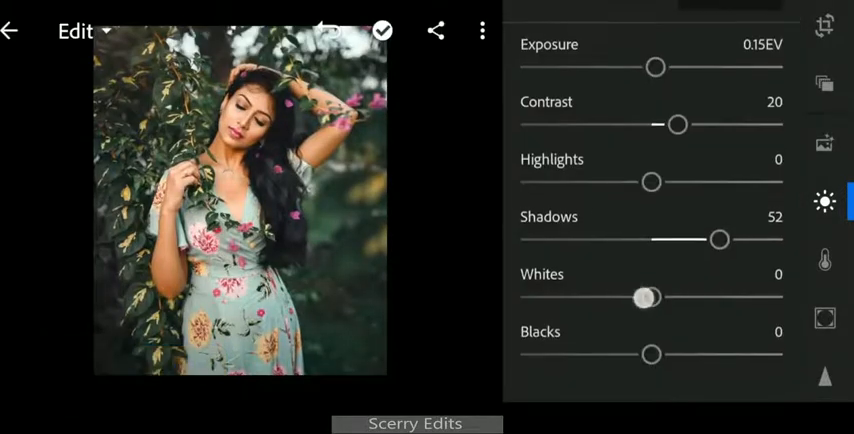
left_click_drag(645, 297, 585, 307)
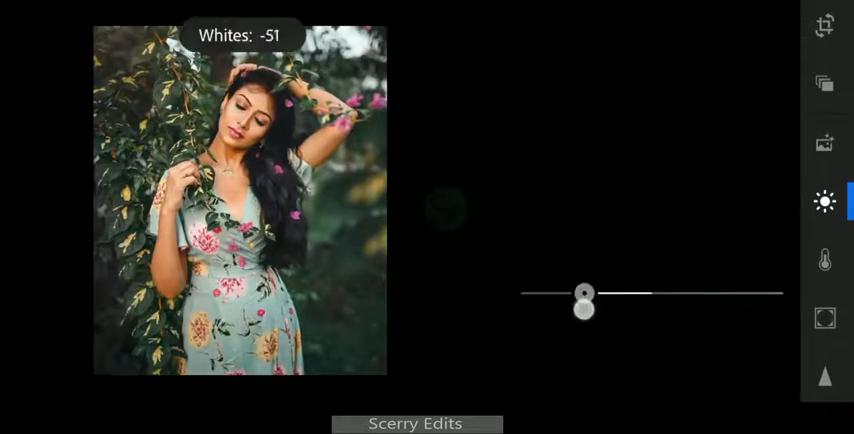
left_click_drag(585, 294, 630, 294)
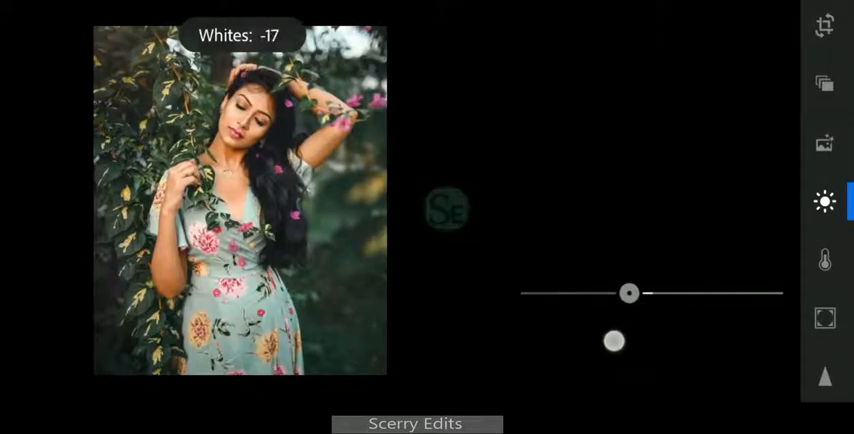
left_click_drag(614, 341, 685, 347)
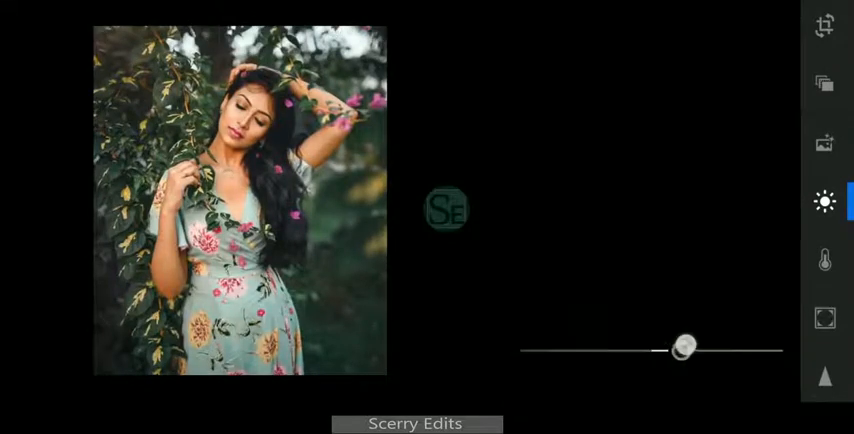
left_click_drag(685, 347, 660, 350)
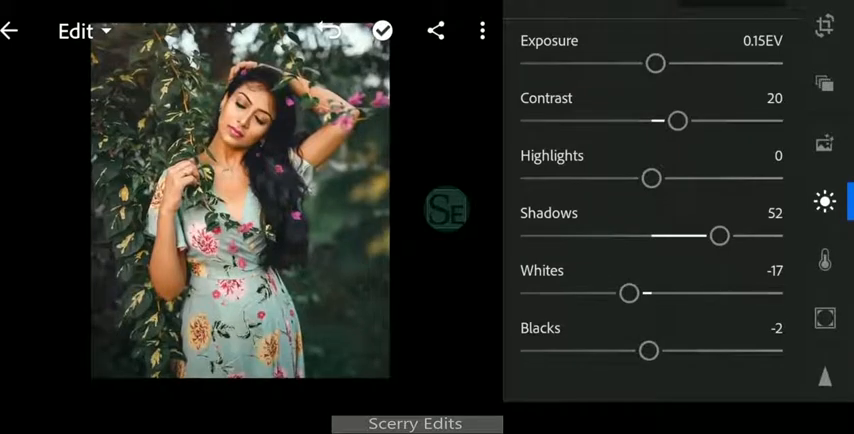
Set Vibrance to 64 in the Color panel.
left_click(824, 260)
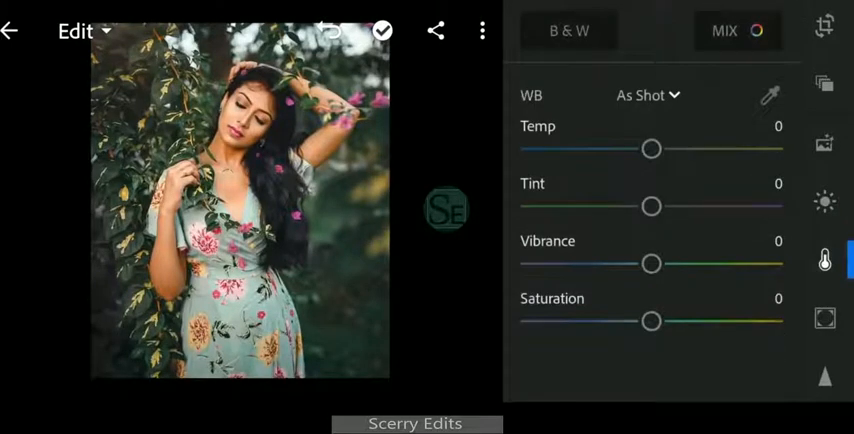
left_click_drag(651, 263, 723, 263)
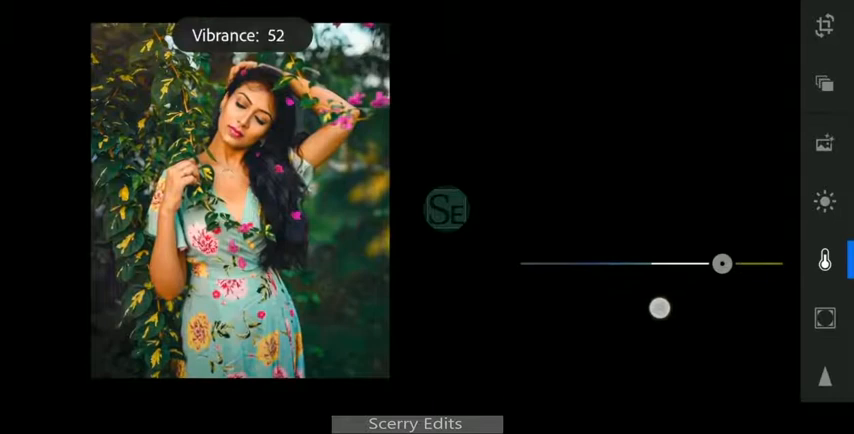
left_click_drag(723, 264, 736, 264)
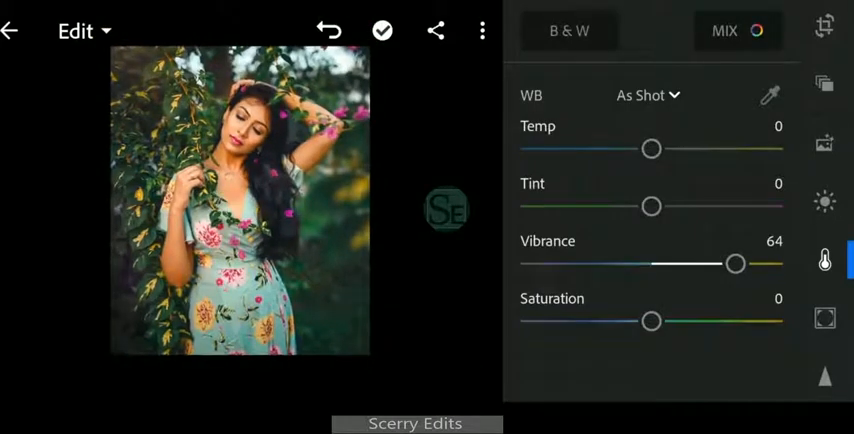
In Color Mix, shift the green hue to -100 and strip the greens' saturation.
left_click(725, 30)
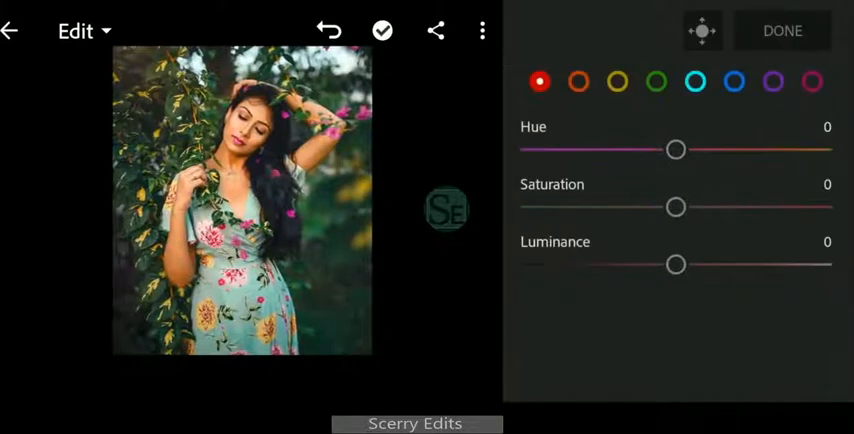
left_click_drag(675, 150, 555, 150)
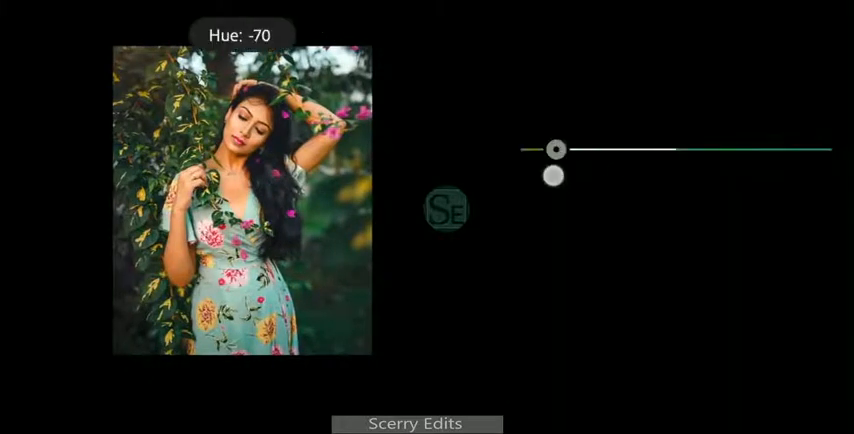
left_click_drag(557, 149, 520, 149)
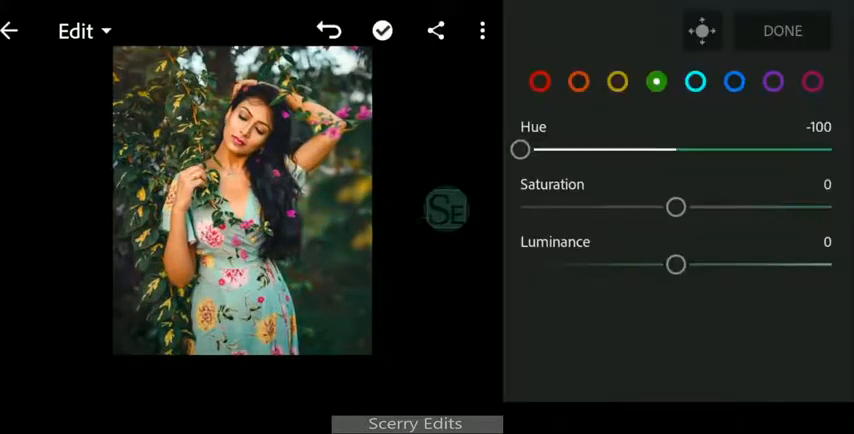
left_click_drag(676, 207, 520, 207)
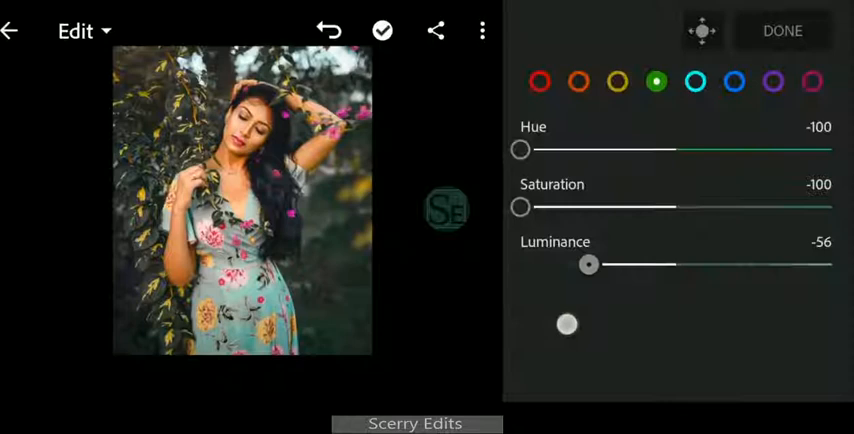
Give the yellows hue -100, saturation -60 and slightly lower luminance.
left_click(617, 82)
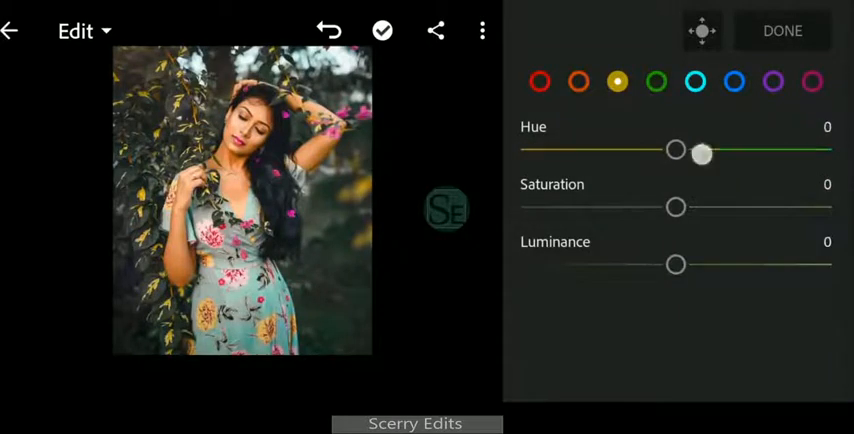
left_click_drag(676, 151, 520, 149)
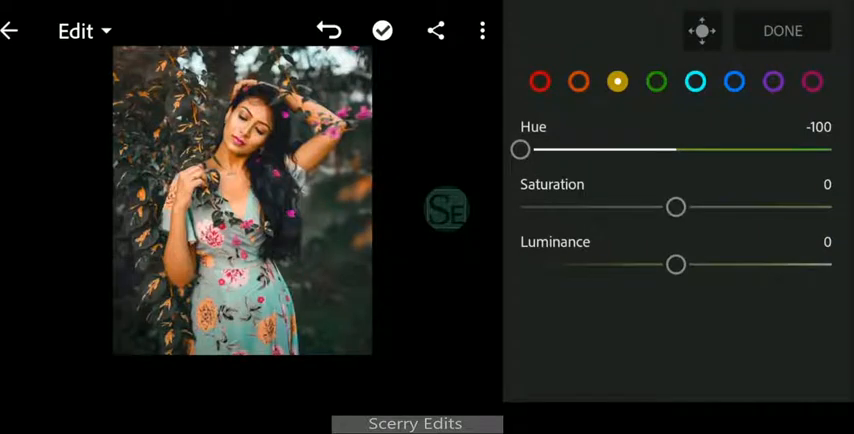
left_click_drag(676, 207, 535, 207)
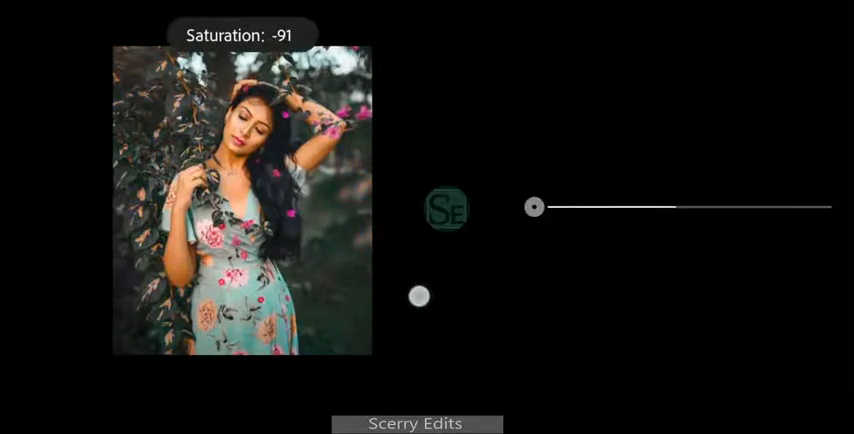
left_click_drag(534, 207, 583, 207)
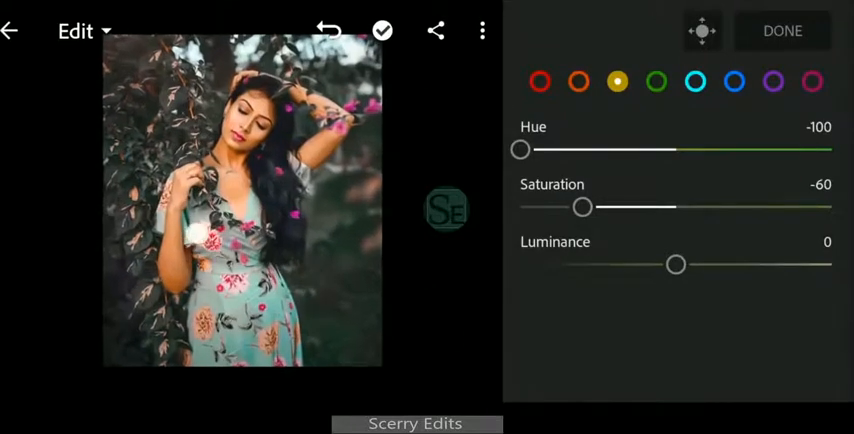
left_click_drag(675, 264, 658, 264)
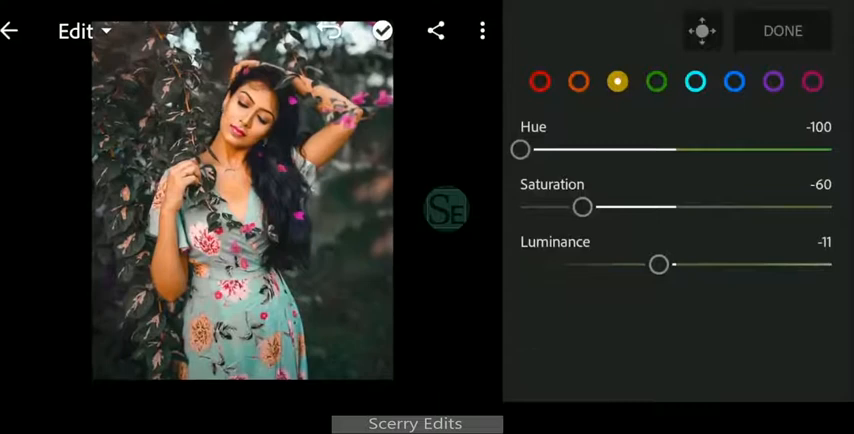
Lower orange saturation to -40 and raise orange luminance.
left_click_drag(584, 207, 616, 219)
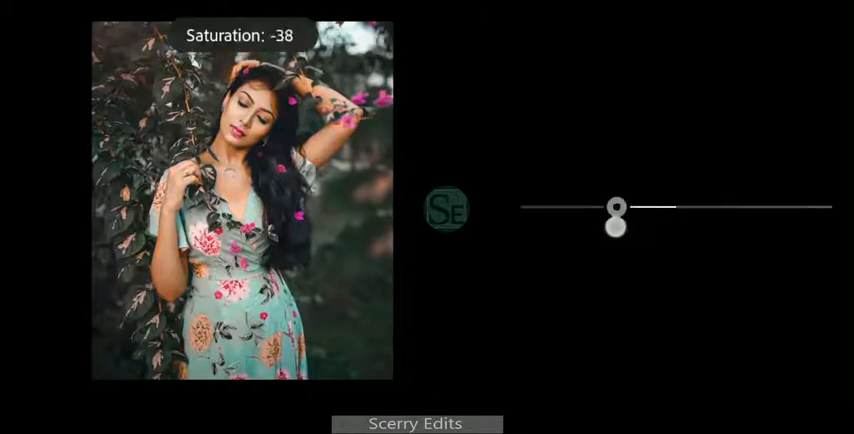
left_click_drag(617, 222, 614, 207)
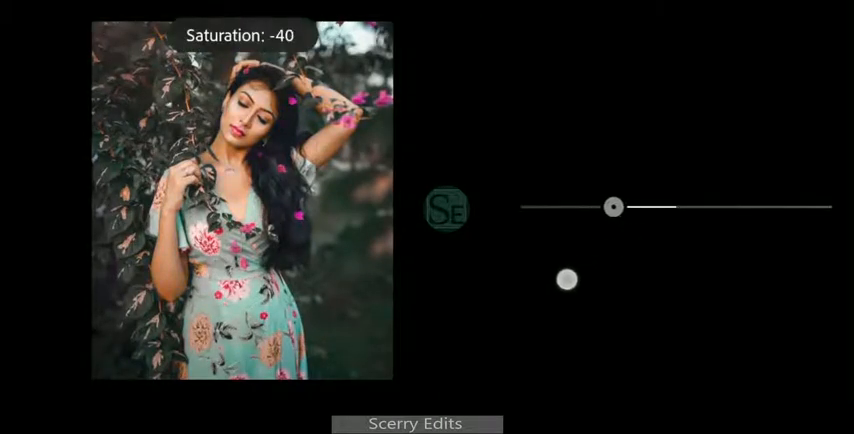
left_click_drag(566, 279, 756, 264)
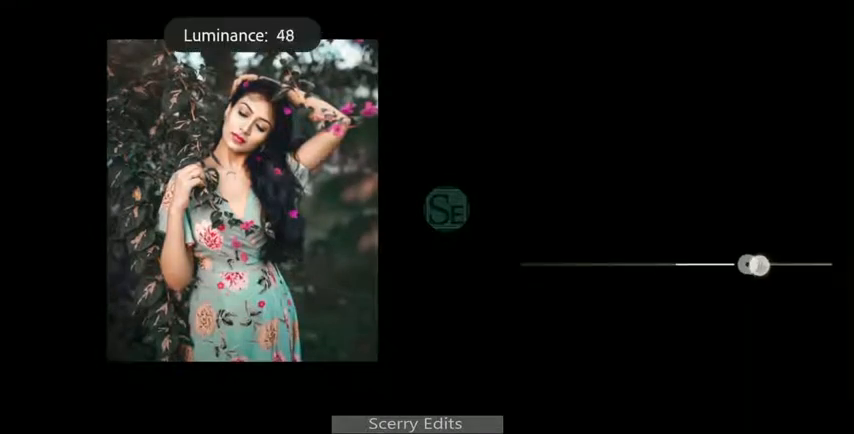
left_click_drag(755, 264, 708, 264)
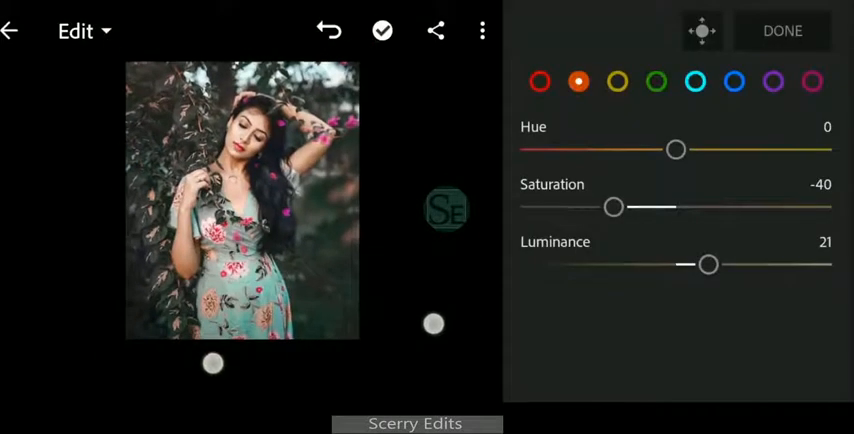
Fine-tune the oranges to luminance 15 and saturation -39.
left_click_drag(708, 264, 705, 264)
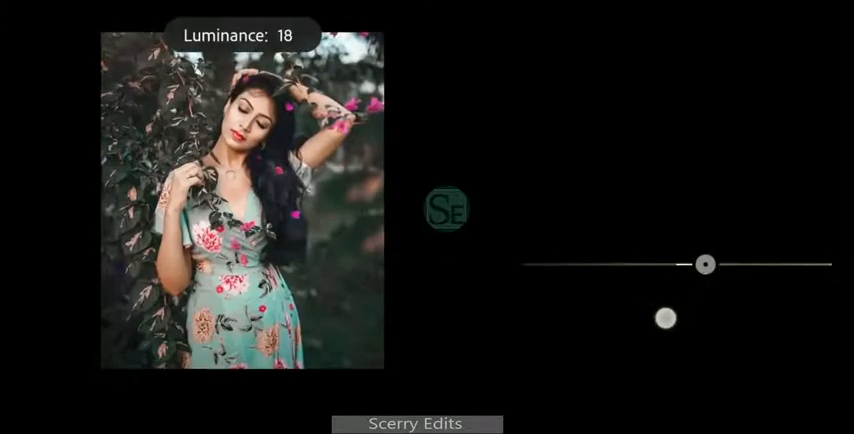
left_click_drag(705, 264, 699, 264)
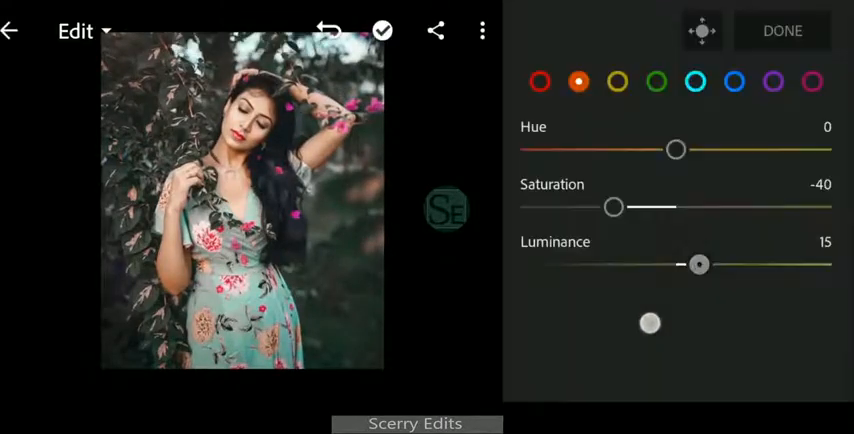
left_click_drag(614, 207, 580, 207)
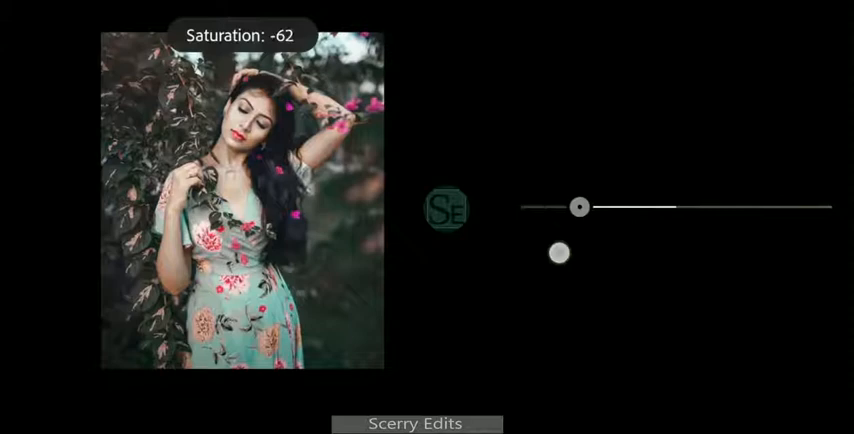
left_click_drag(580, 207, 614, 207)
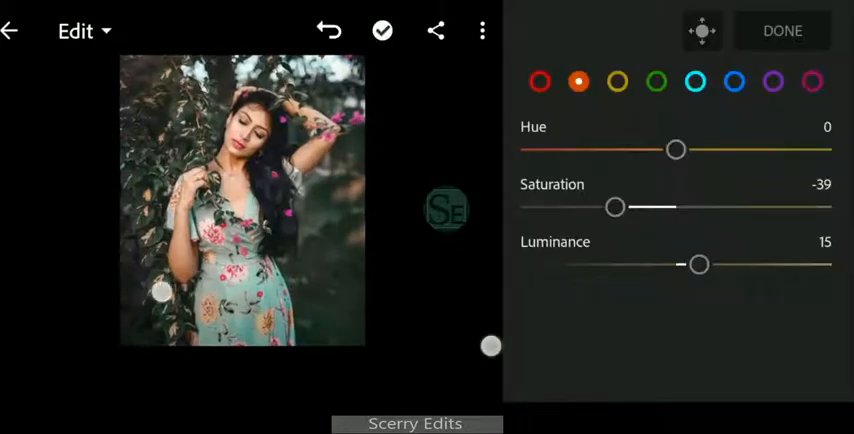
left_click_drag(615, 207, 627, 207)
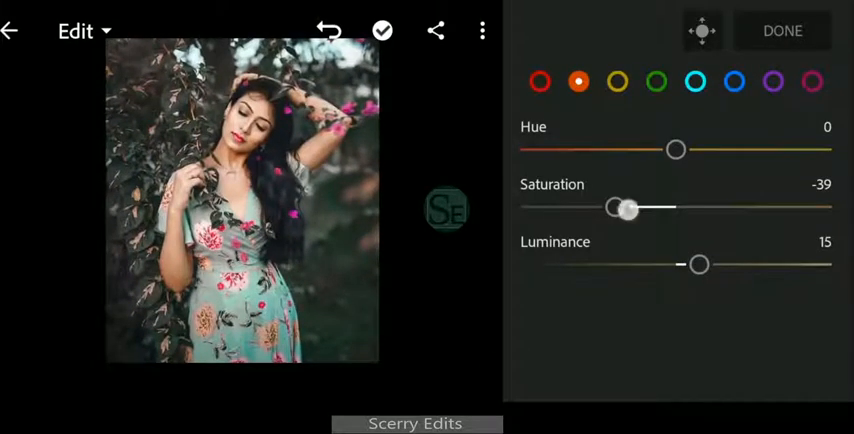
Set the aqua tones to saturation -62, luminance 8 and hue -8.
left_click(696, 82)
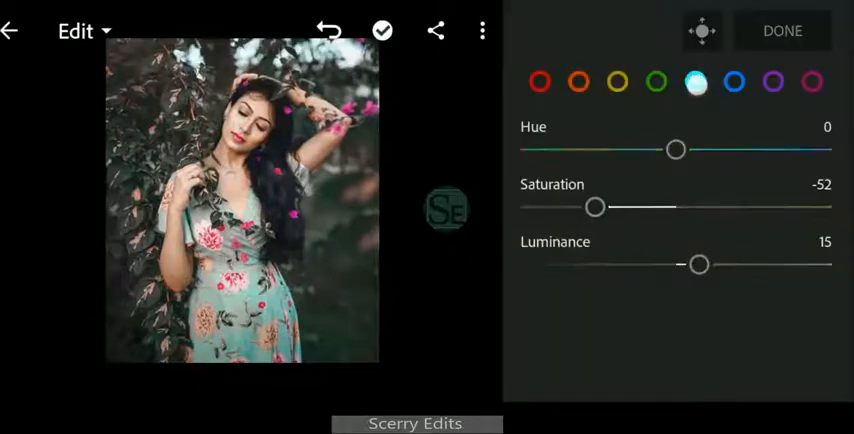
left_click_drag(597, 207, 570, 207)
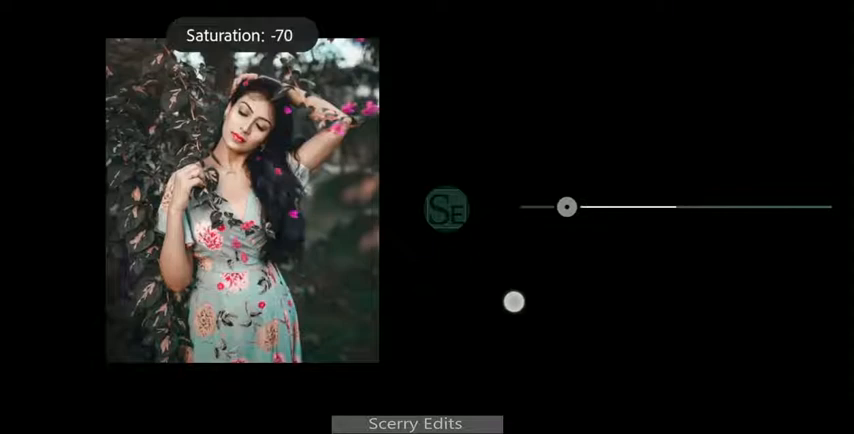
left_click_drag(567, 207, 730, 261)
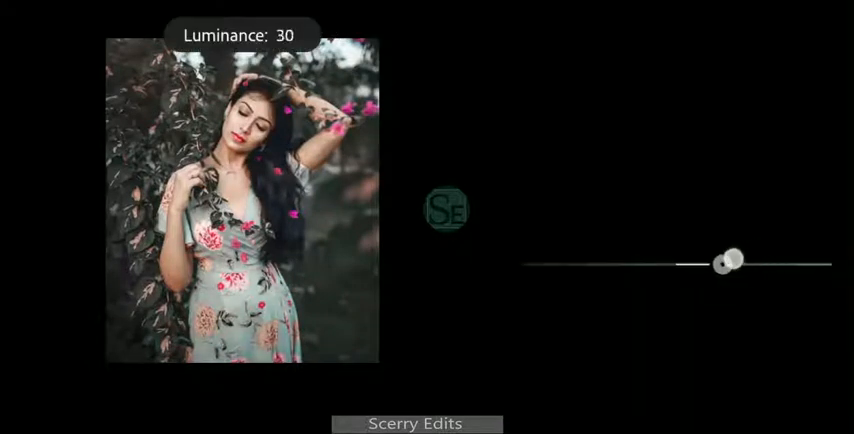
left_click_drag(730, 261, 664, 264)
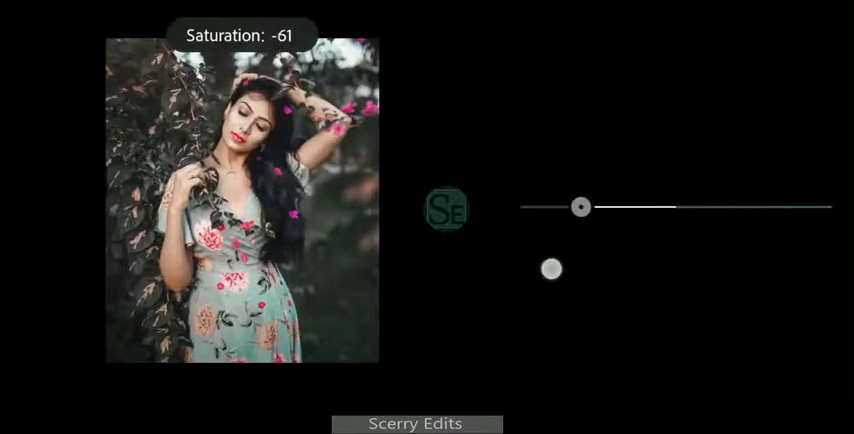
left_click_drag(551, 268, 725, 263)
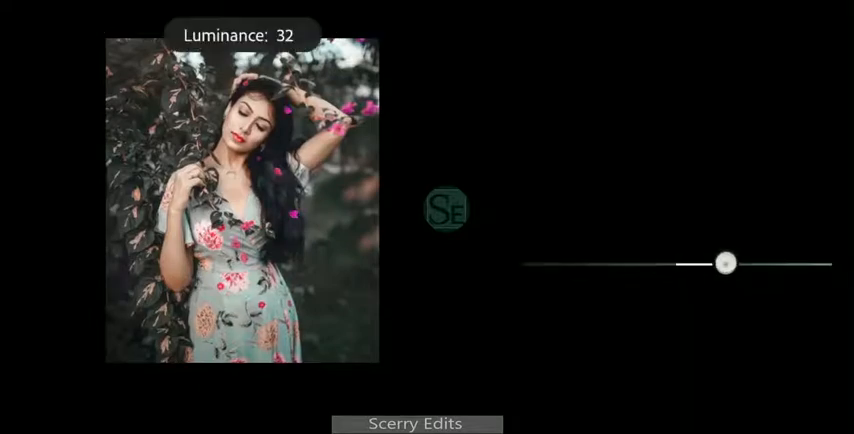
left_click_drag(725, 263, 729, 263)
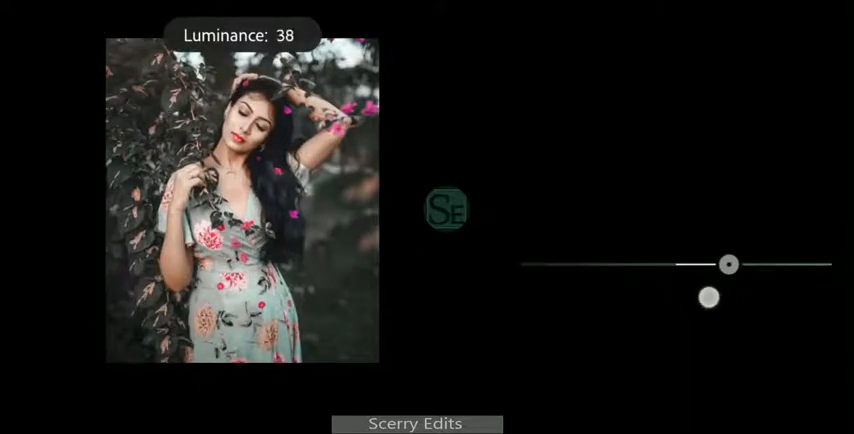
left_click_drag(728, 264, 688, 264)
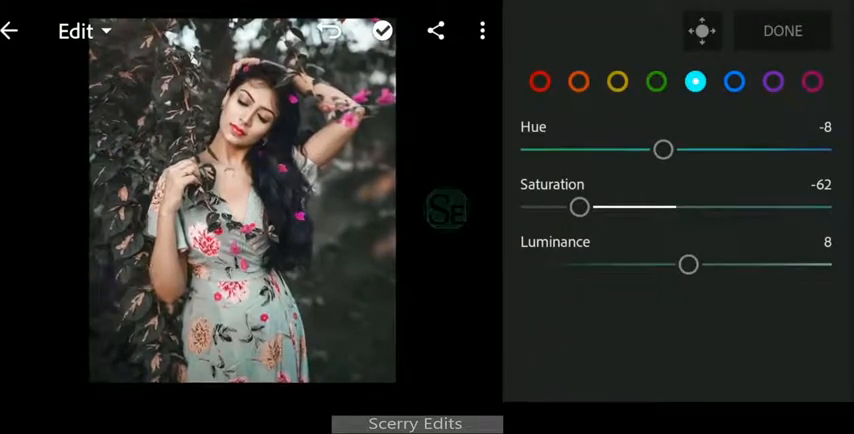
left_click_drag(663, 150, 742, 150)
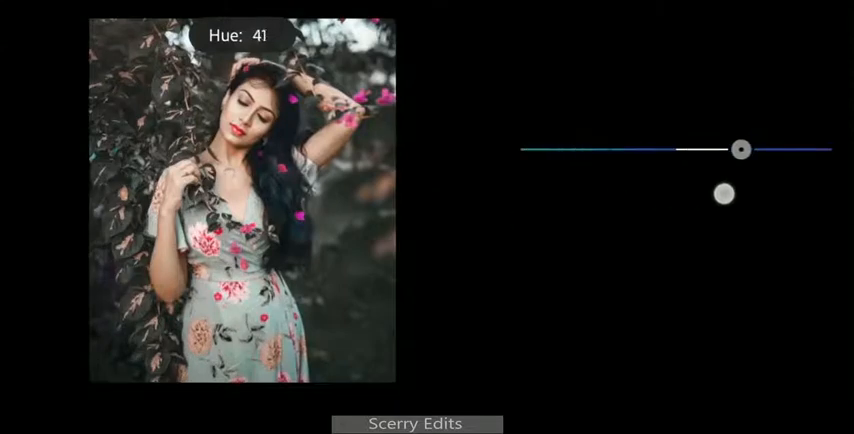
left_click_drag(741, 149, 613, 149)
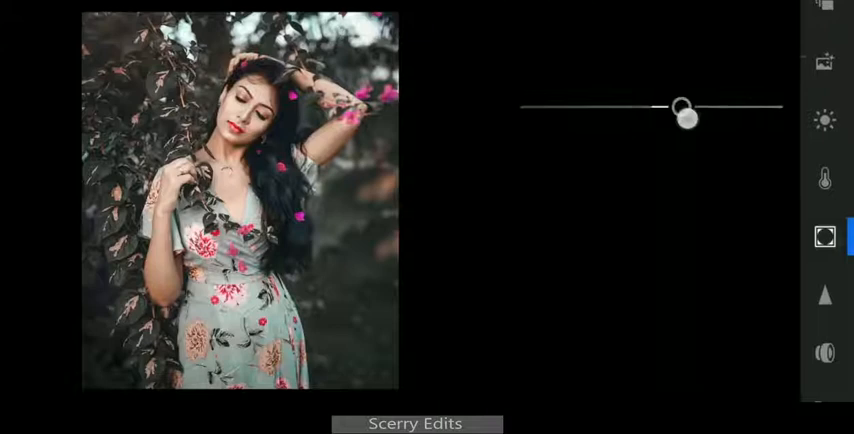
Set Texture to 4 in the Effects panel.
left_click_drag(683, 117, 667, 107)
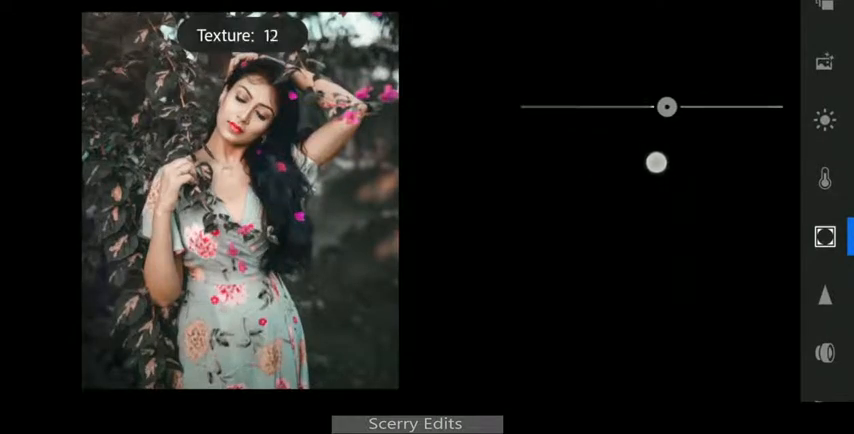
left_click_drag(657, 162, 650, 196)
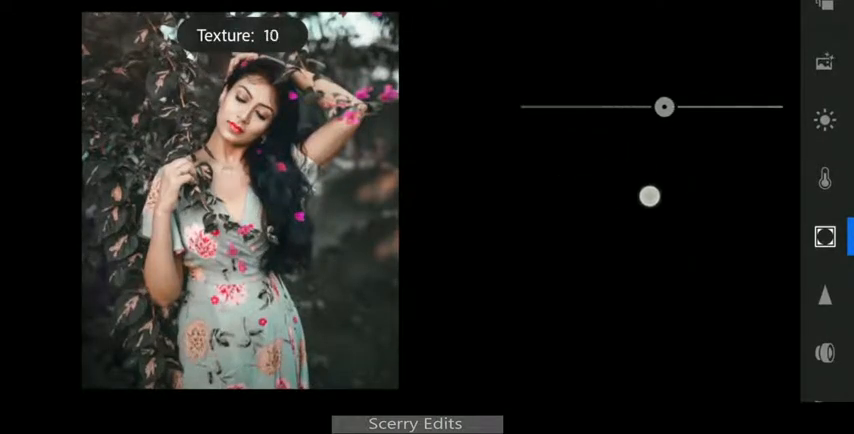
left_click_drag(665, 107, 658, 107)
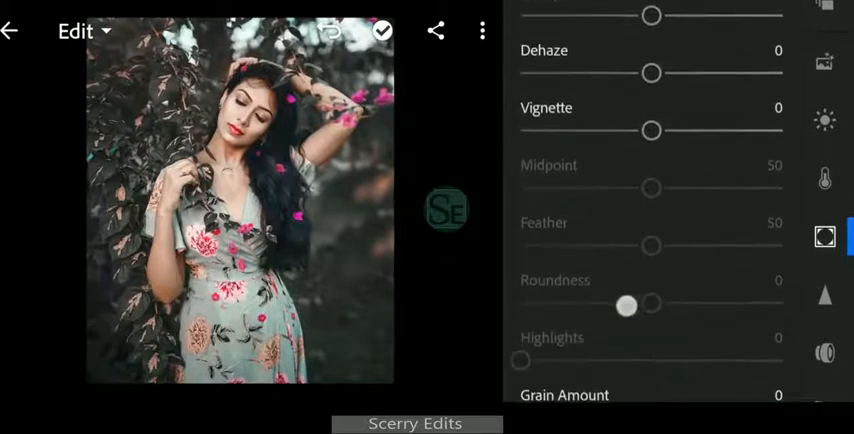
scroll("down", 3)
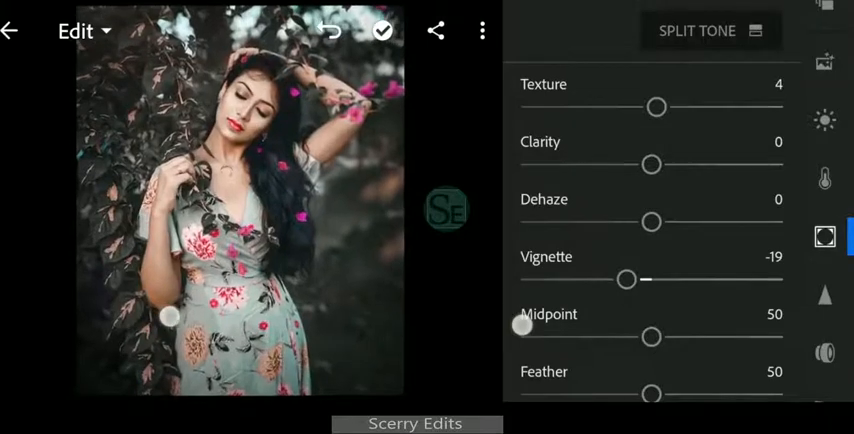
Add a -31 vignette to darken the portrait's edges.
left_click_drag(627, 280, 607, 290)
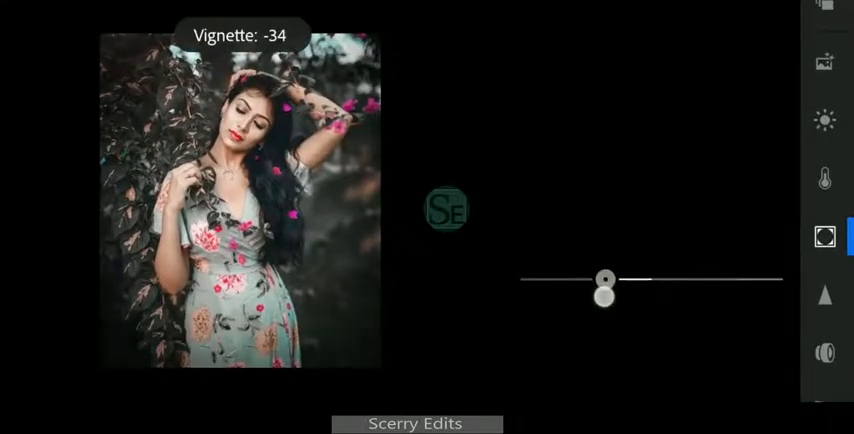
left_click_drag(605, 291, 611, 291)
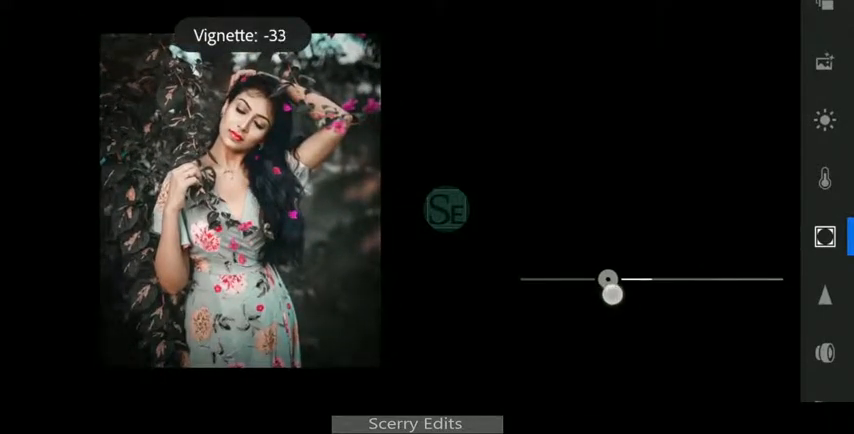
left_click_drag(608, 280, 611, 280)
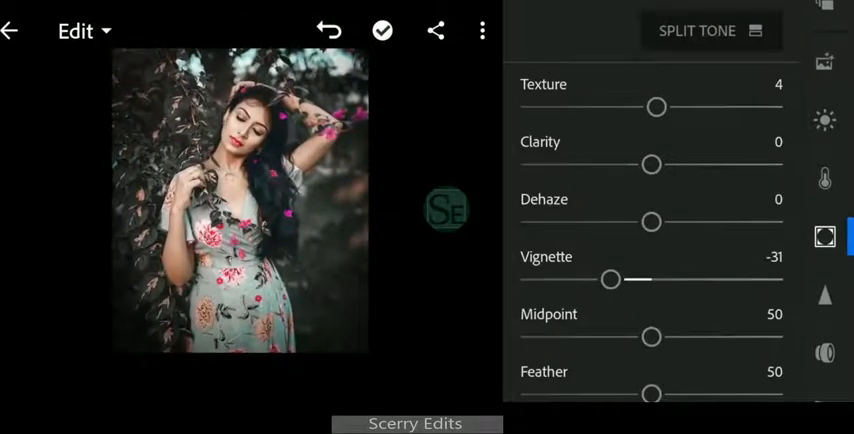
Set Clarity to 6.
left_click_drag(651, 164, 698, 164)
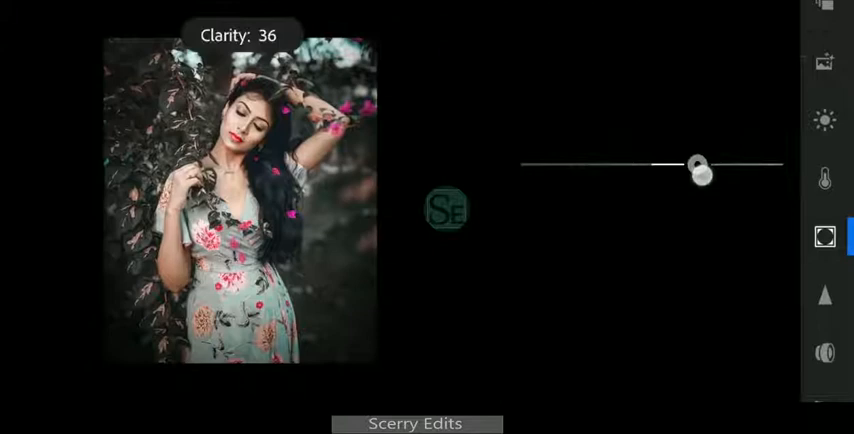
left_click_drag(700, 170, 658, 165)
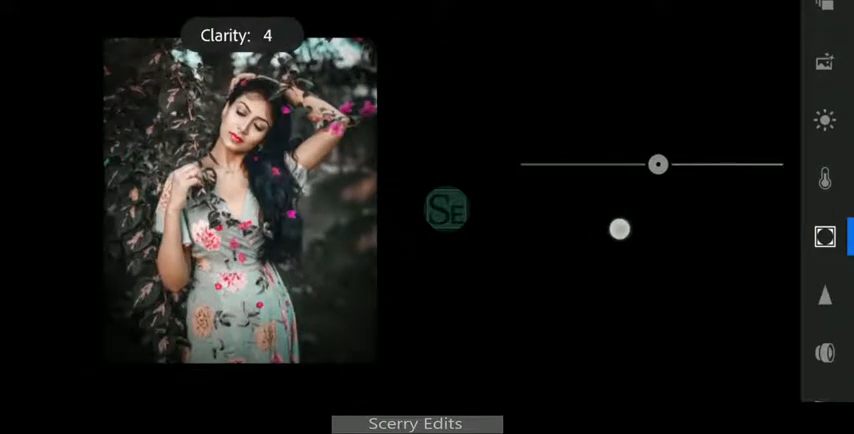
left_click_drag(620, 230, 623, 237)
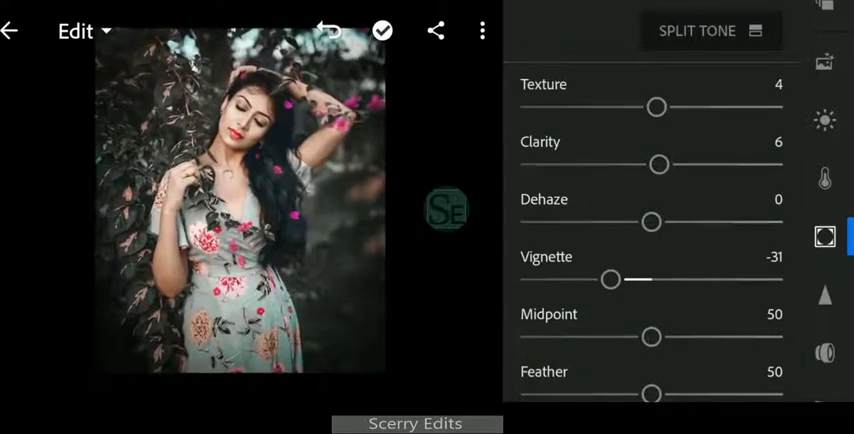
Set Sharpening to 25 and Masking to 20 in the Detail panel.
left_click(825, 294)
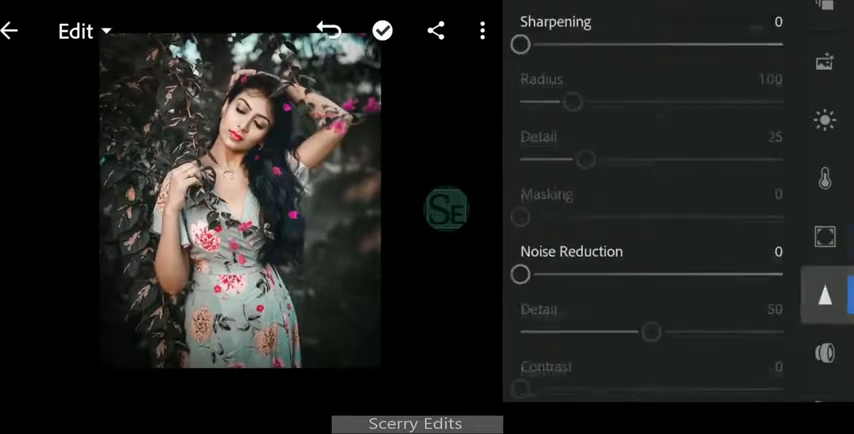
left_click_drag(521, 43, 588, 43)
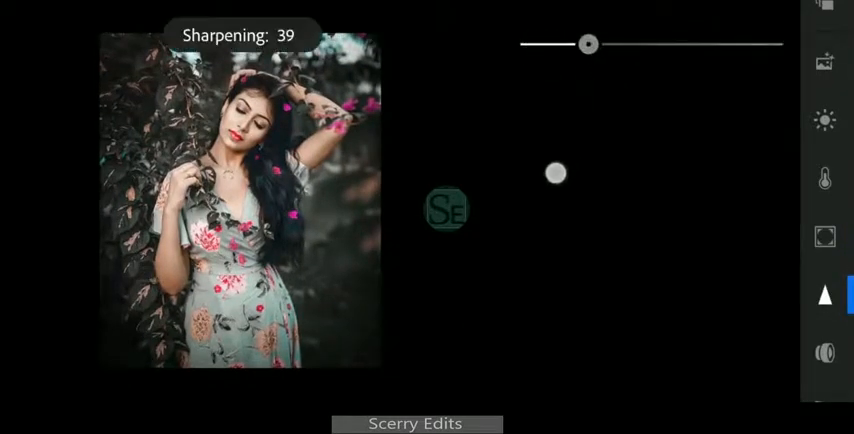
left_click_drag(588, 43, 566, 43)
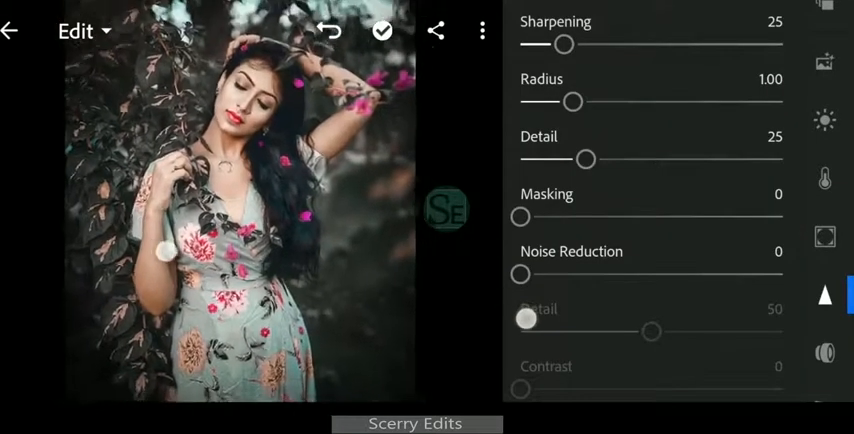
left_click_drag(521, 216, 573, 216)
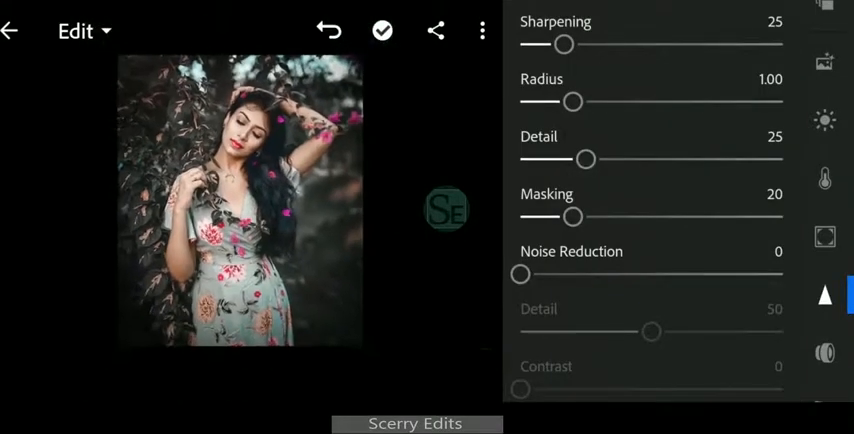
Set Noise Reduction to 23 and Color Noise Reduction to 19.
left_click_drag(521, 274, 583, 274)
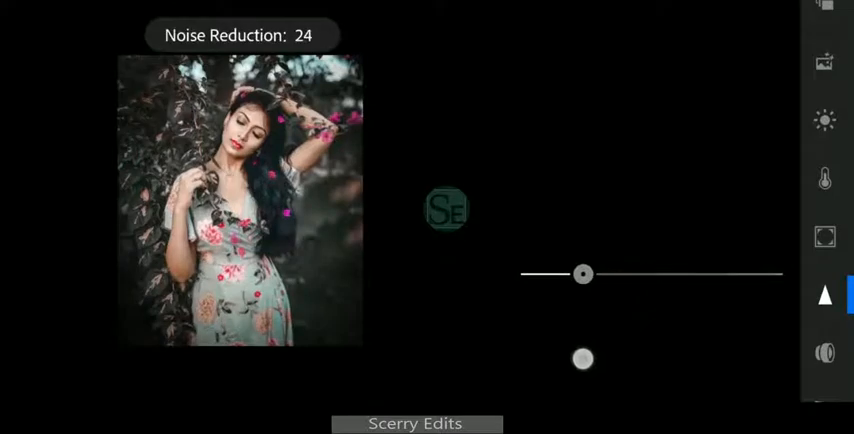
left_click_drag(584, 274, 581, 274)
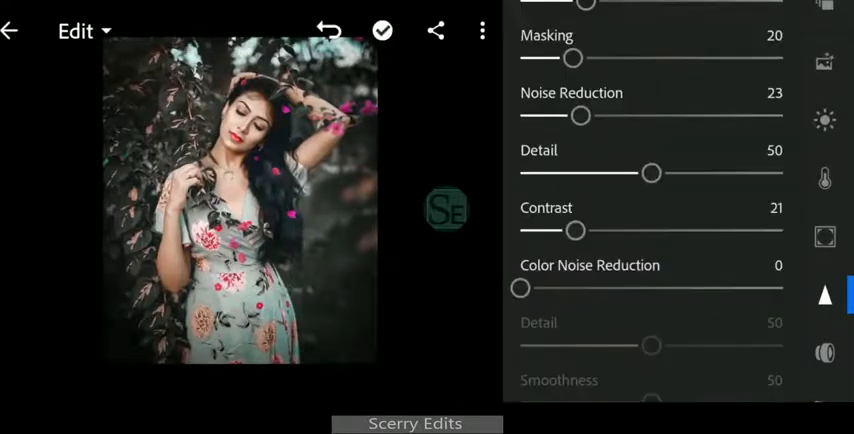
left_click_drag(520, 288, 570, 288)
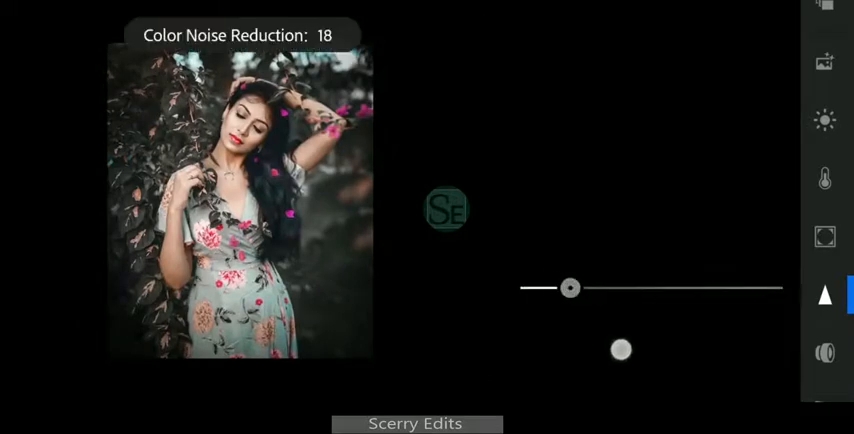
left_click_drag(621, 349, 609, 368)
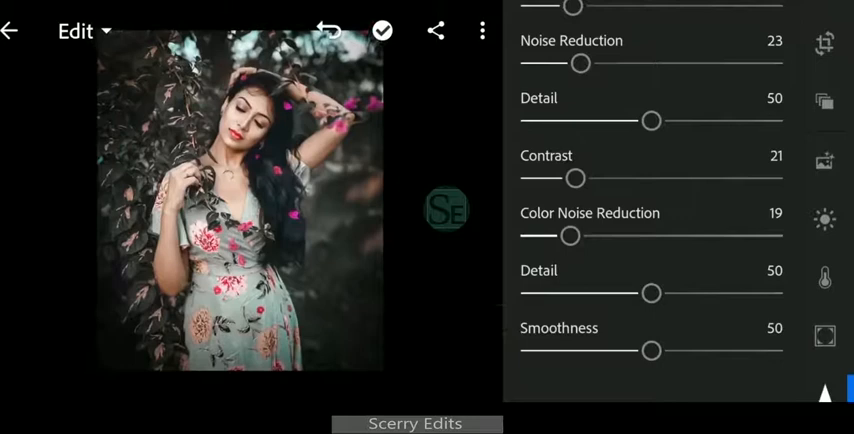
left_click(824, 219)
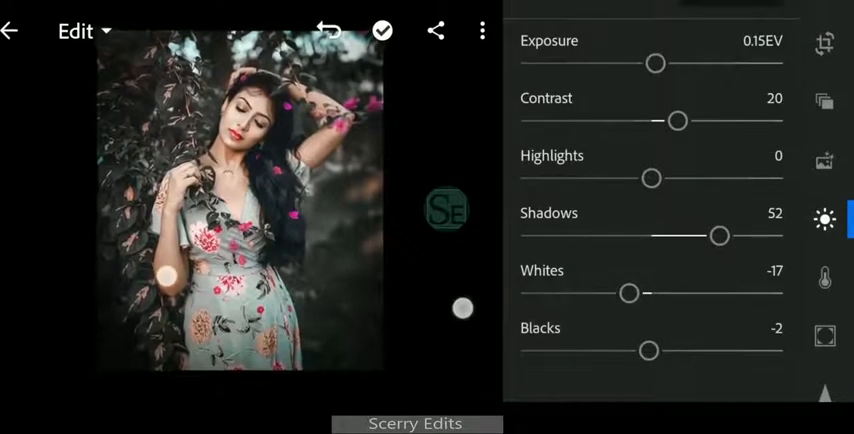
Raise Highlights to 30.
left_click_drag(651, 178, 693, 178)
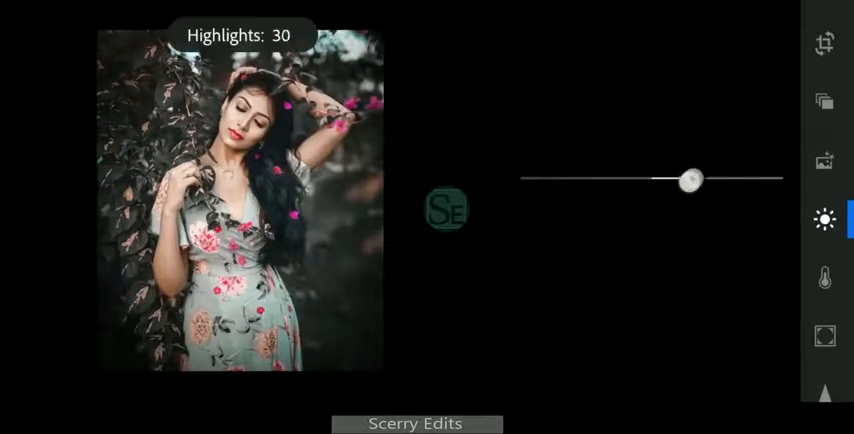
left_click_drag(690, 179, 663, 179)
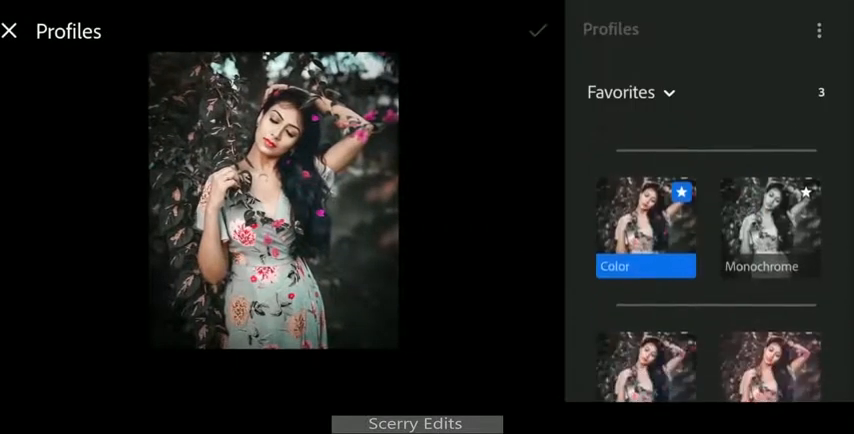
Apply the Modern 10 profile from the Modern group at amount 116 and confirm.
left_click(630, 92)
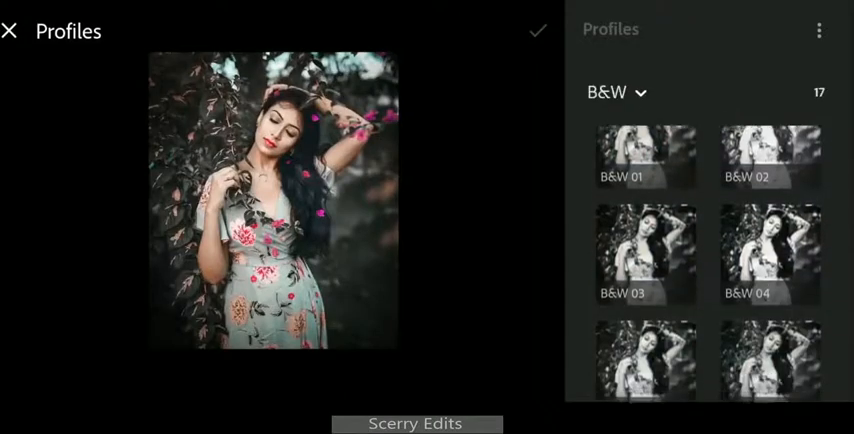
left_click(615, 92)
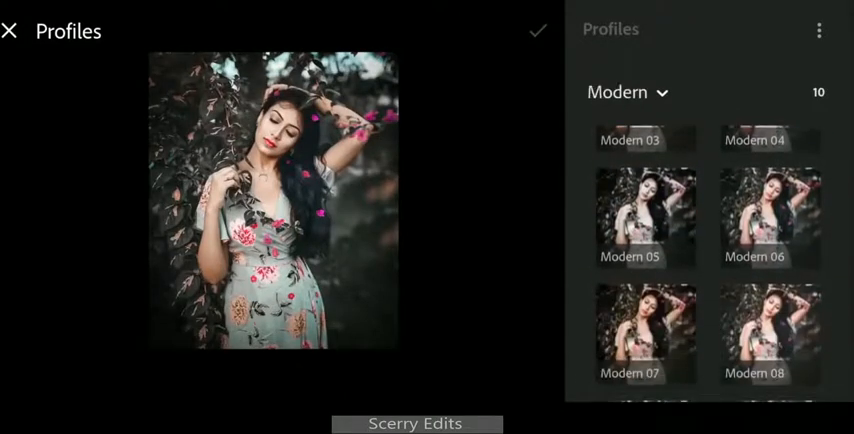
scroll("down", 3)
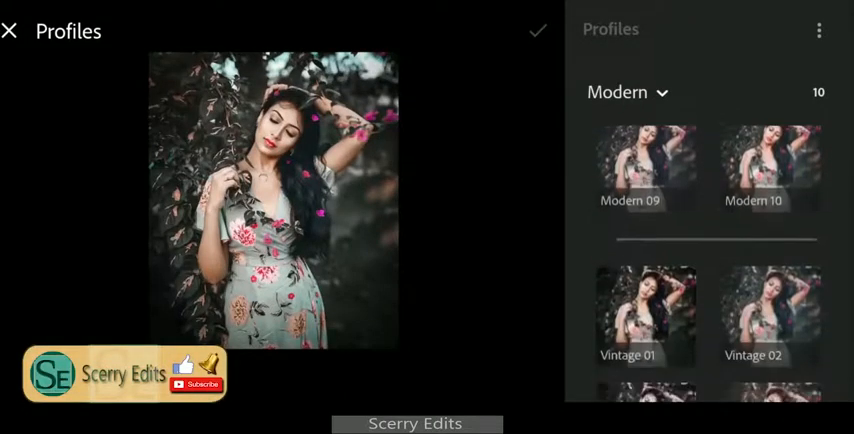
left_click(770, 170)
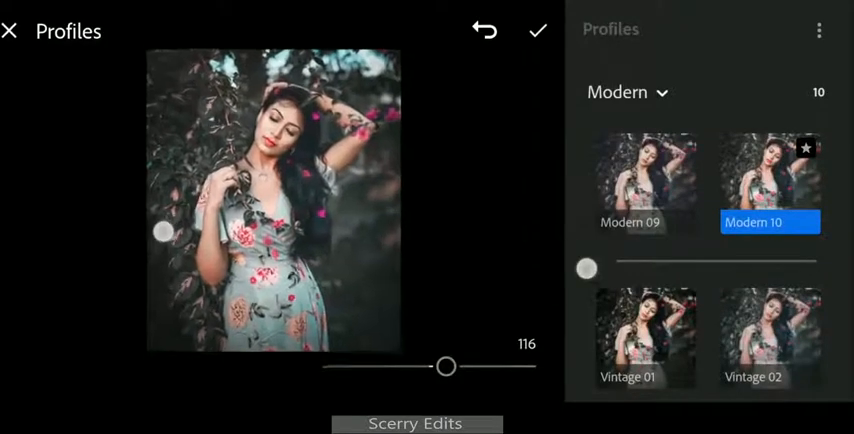
left_click(538, 30)
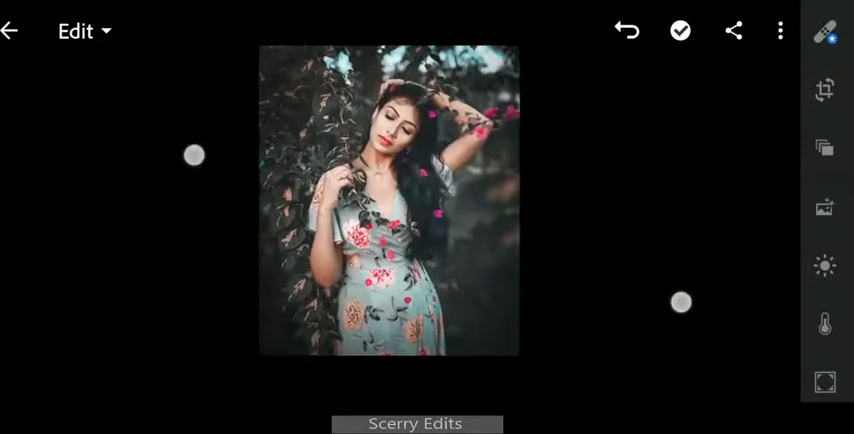
Save the portrait to the device at Highest Available Quality.
left_click(781, 30)
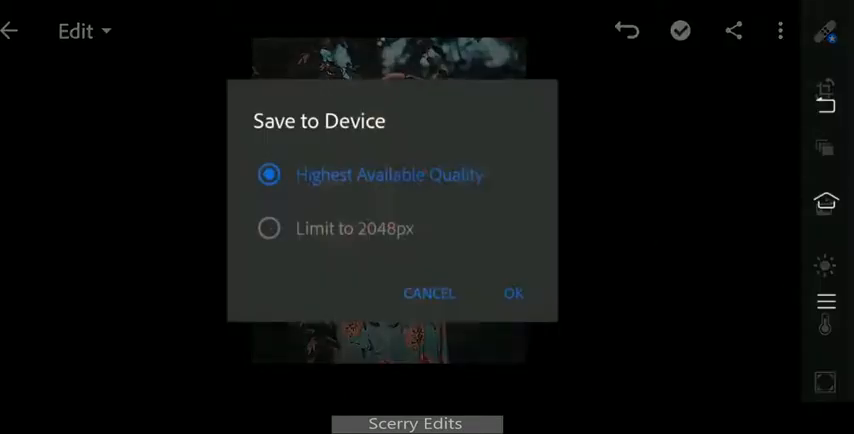
left_click(513, 293)
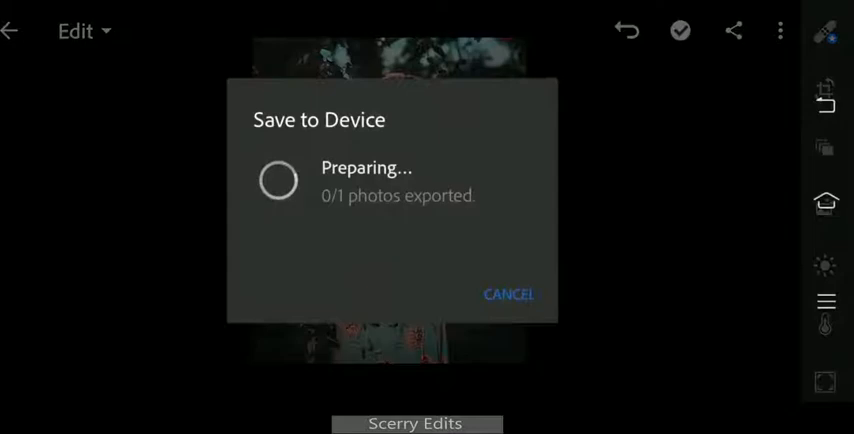